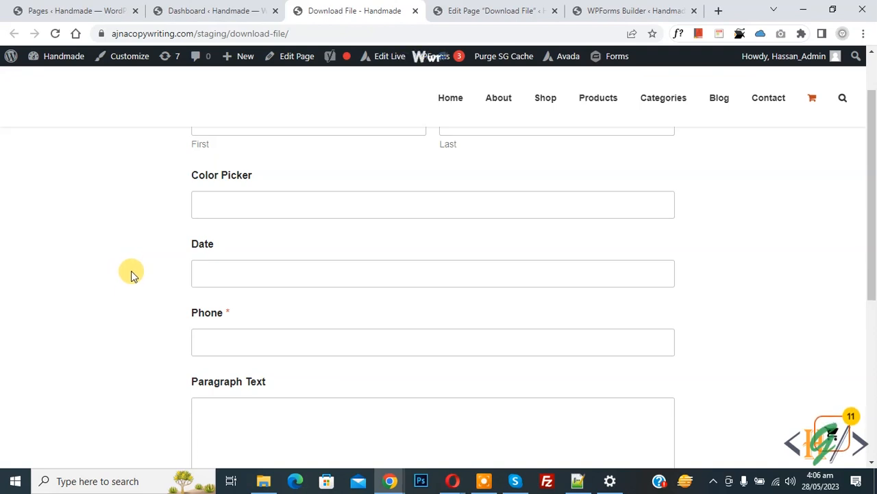
pyautogui.moveTo(171, 268)
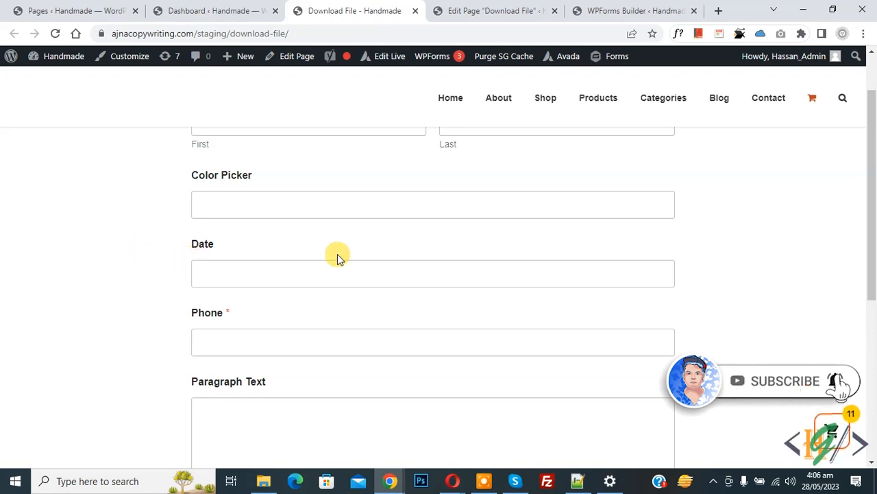
pyautogui.moveTo(161, 230)
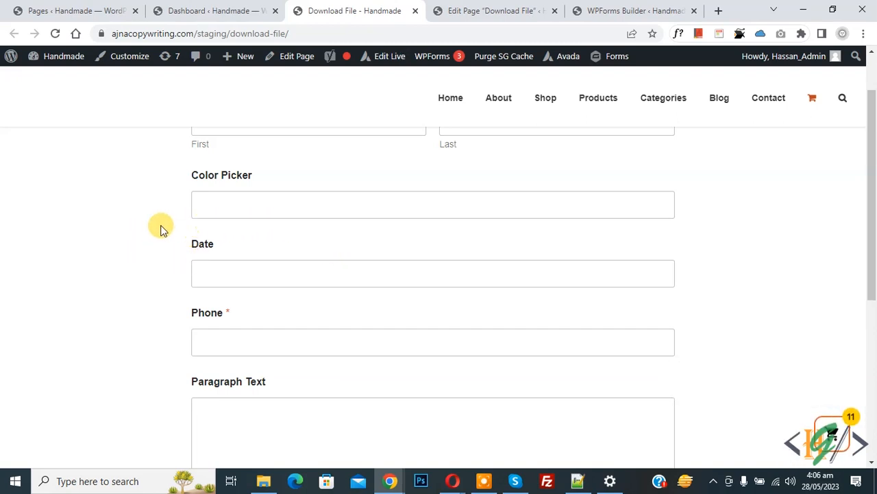
# Type 'rrr 44 4444' into the form's Phone field, showing spaces are still accepted
pyautogui.scroll(-3)
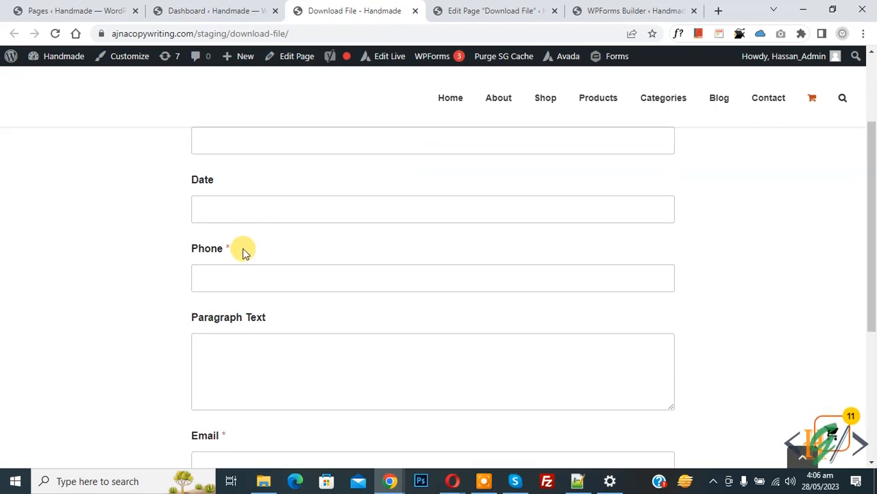
pyautogui.write('rrr')
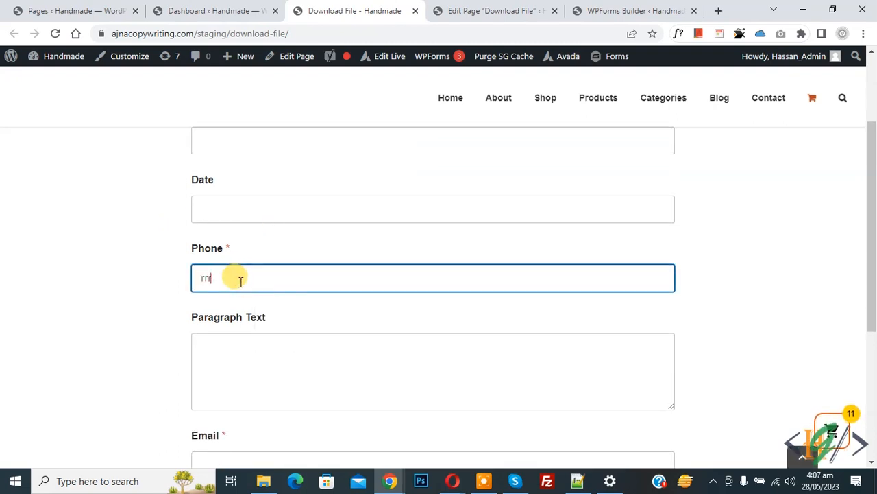
pyautogui.write('44')
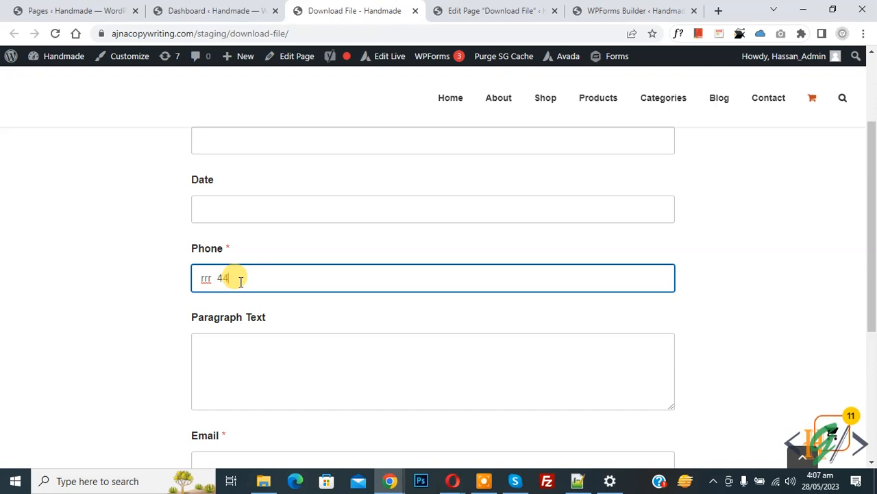
pyautogui.write('4444')
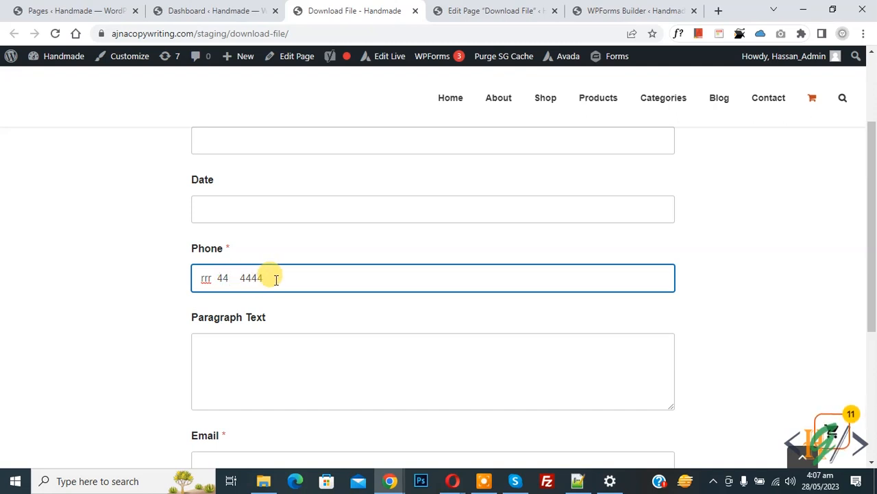
pyautogui.moveTo(275, 277)
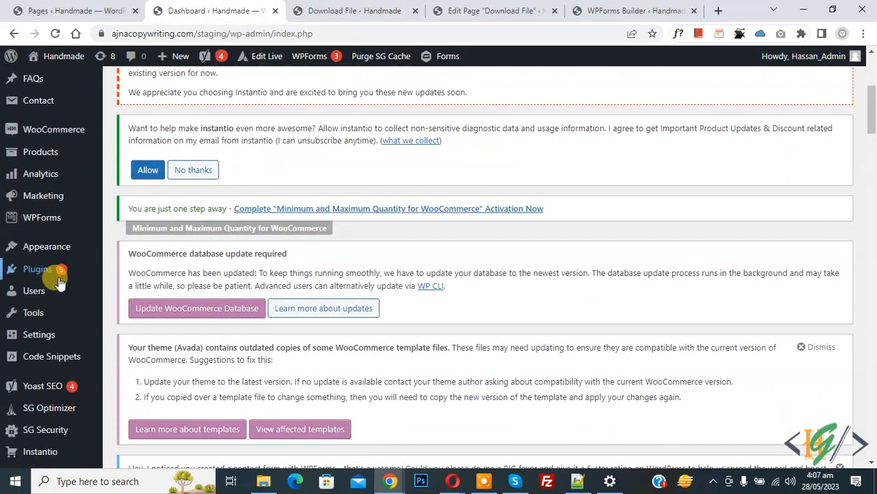
# Search 'wpcode' under Plugins > Add New to find the already-active WPCode plugin
pyautogui.click(37, 268)
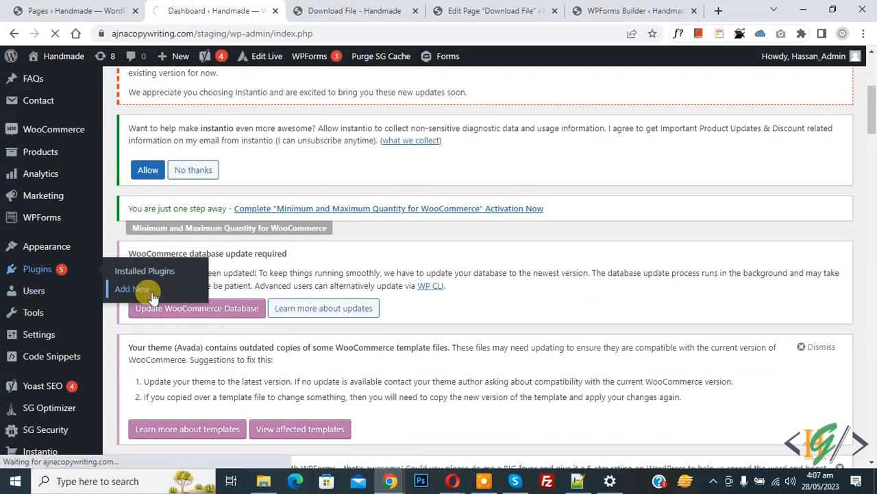
pyautogui.click(132, 289)
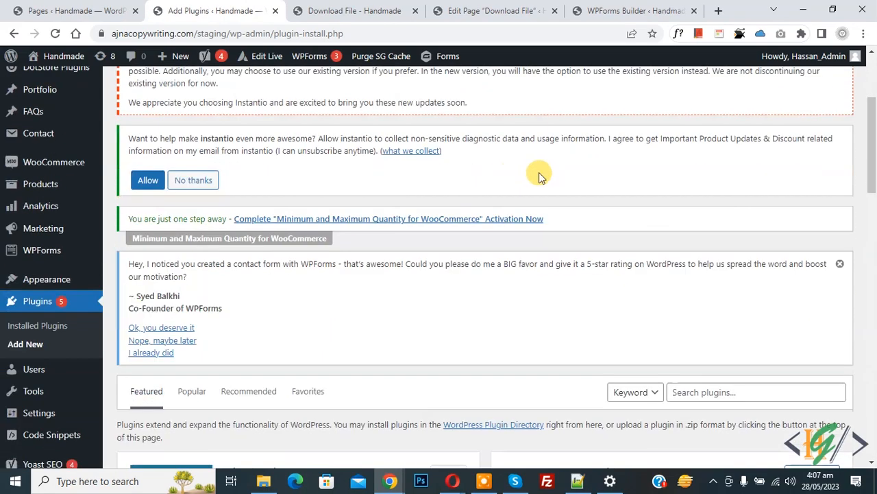
pyautogui.write('wpcode')
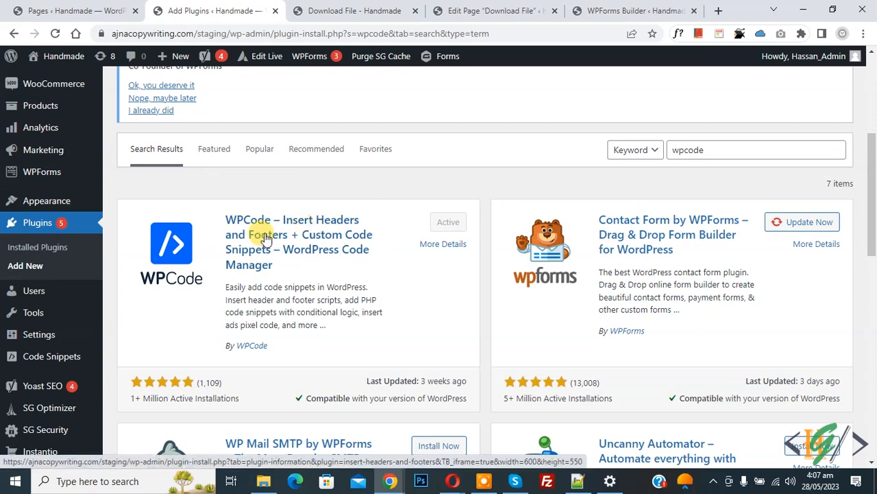
pyautogui.moveTo(264, 238)
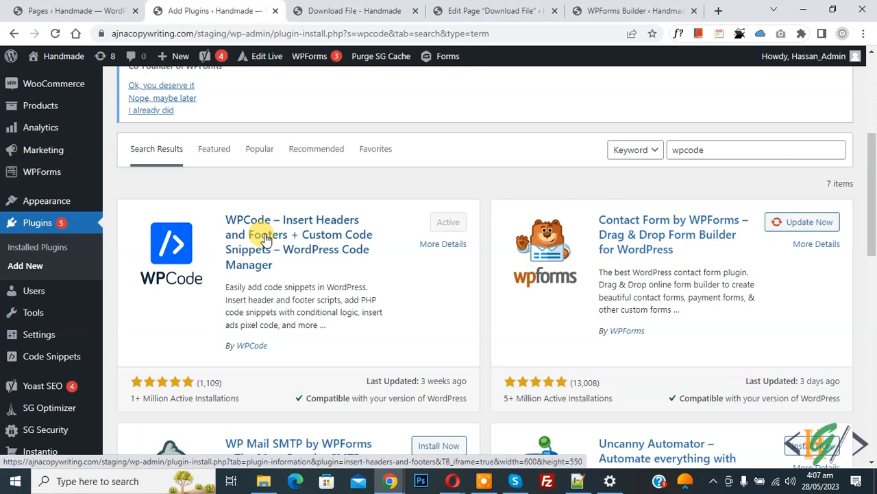
pyautogui.moveTo(314, 235)
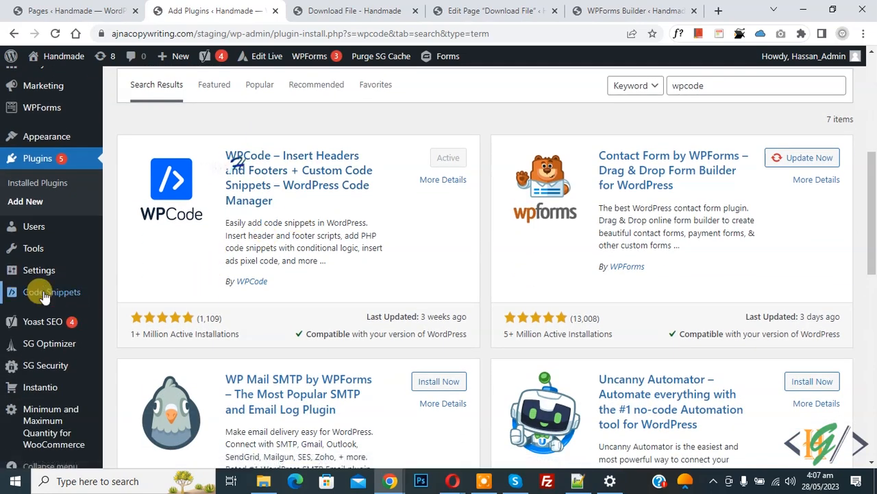
# Under Code Snippets > Add Snippet, choose Add Your Custom Code (New Snippet)
pyautogui.click(52, 292)
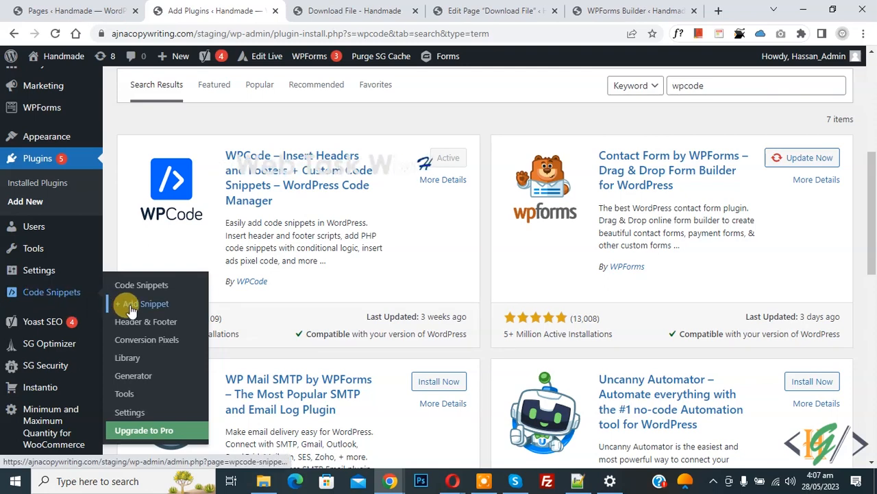
pyautogui.click(144, 303)
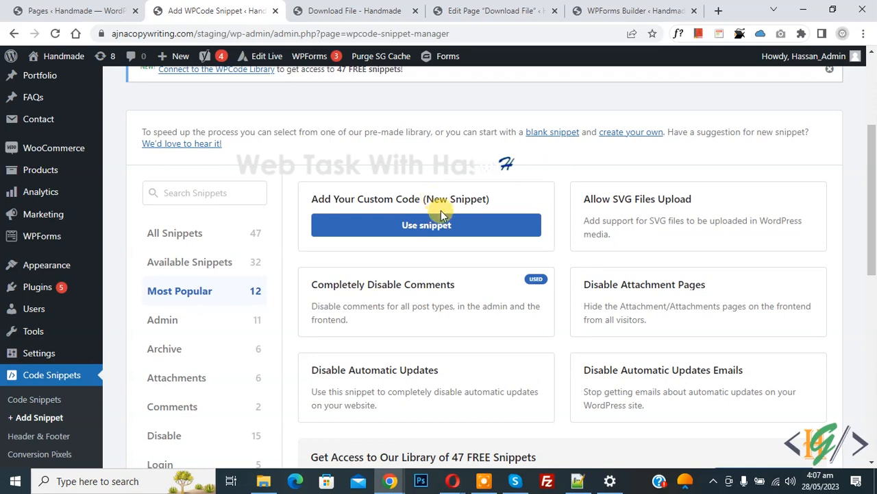
pyautogui.click(426, 225)
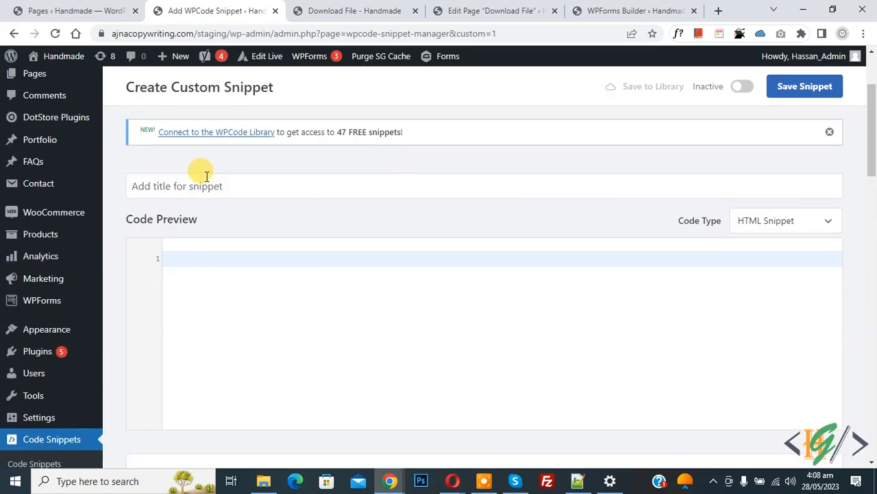
pyautogui.moveTo(192, 226)
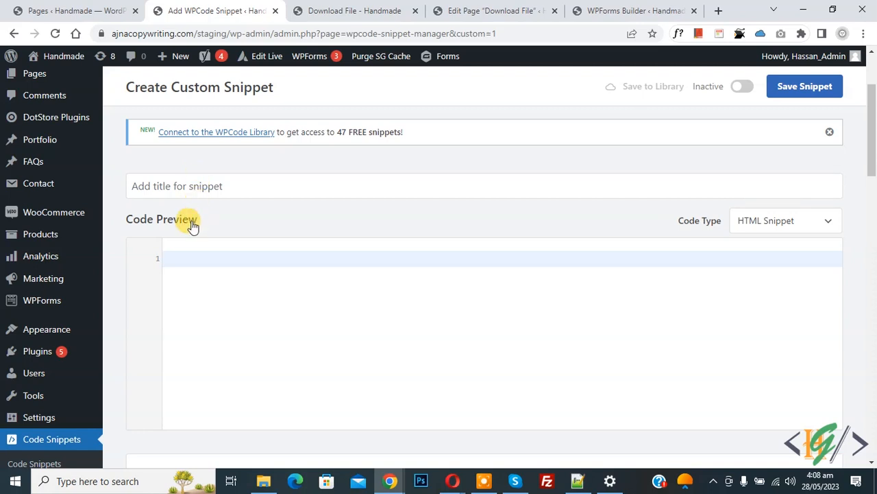
pyautogui.click(785, 220)
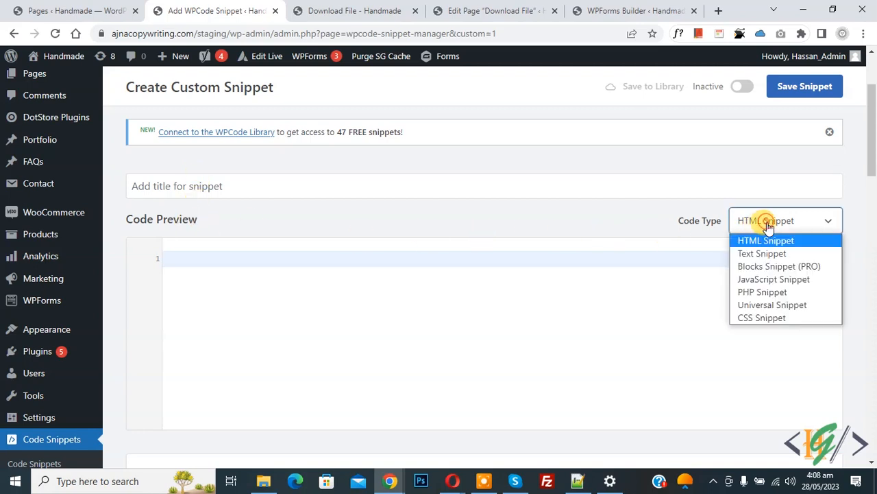
pyautogui.click(773, 279)
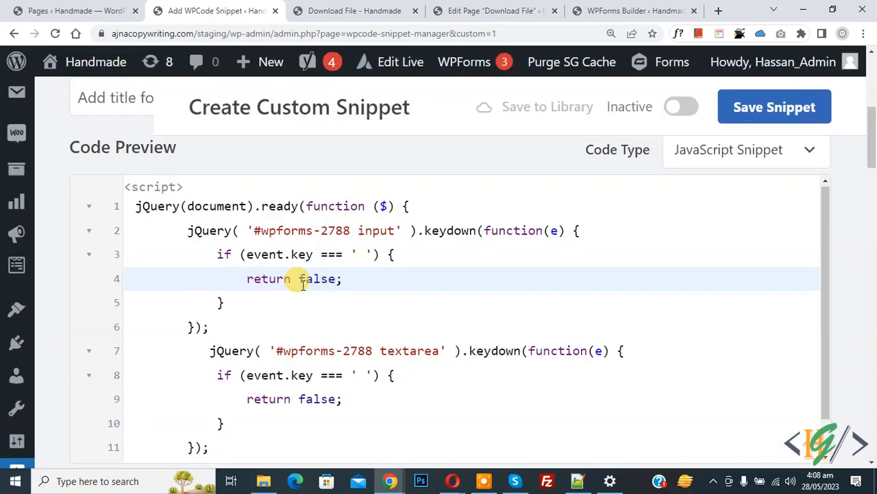
pyautogui.moveTo(257, 231)
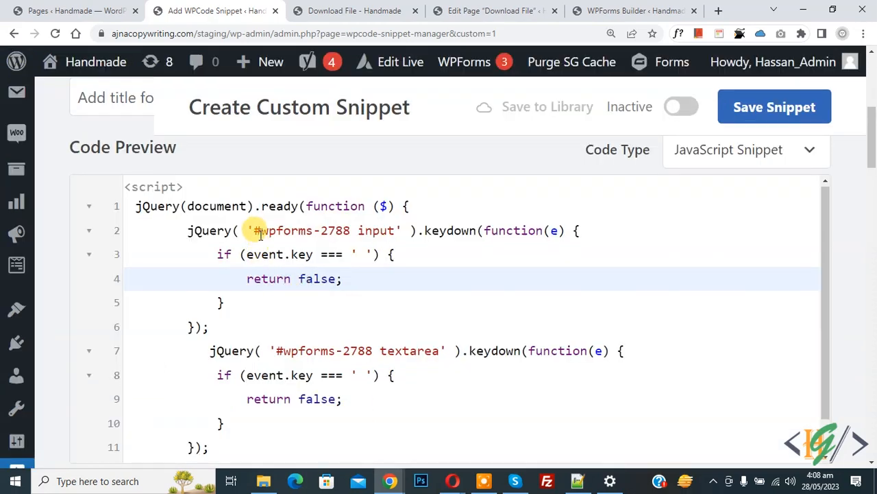
pyautogui.doubleClick(285, 230)
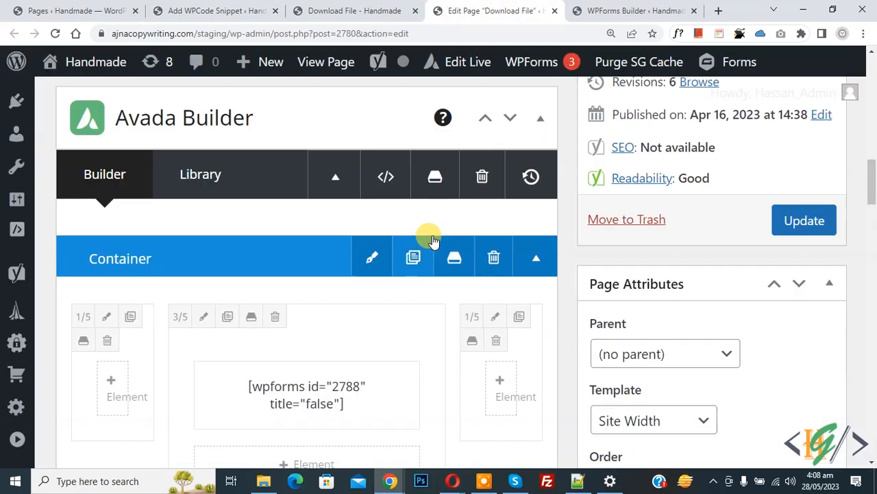
# Check the Download File page's wpforms shortcode for form 2788, then return to the snippet
pyautogui.scroll(-3)
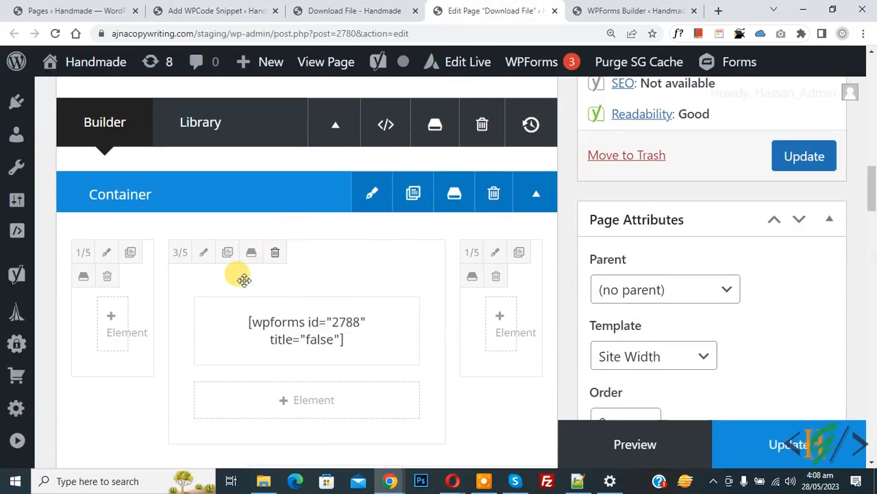
pyautogui.moveTo(127, 332)
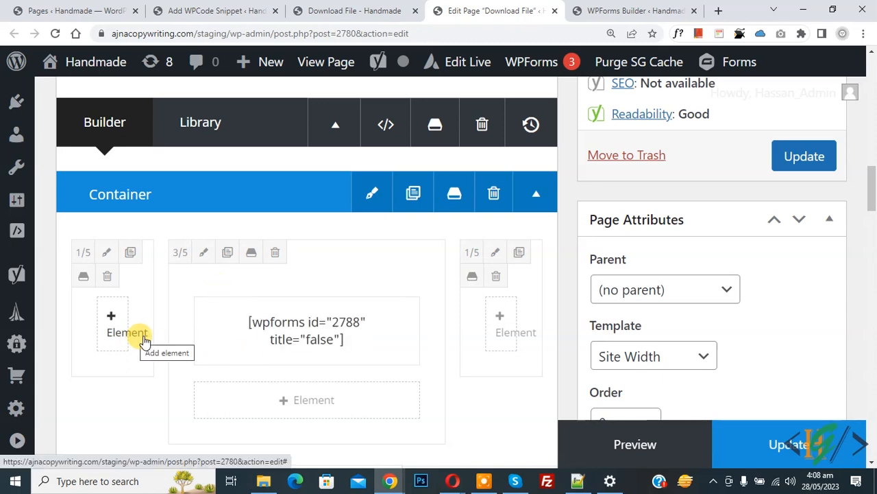
pyautogui.click(215, 10)
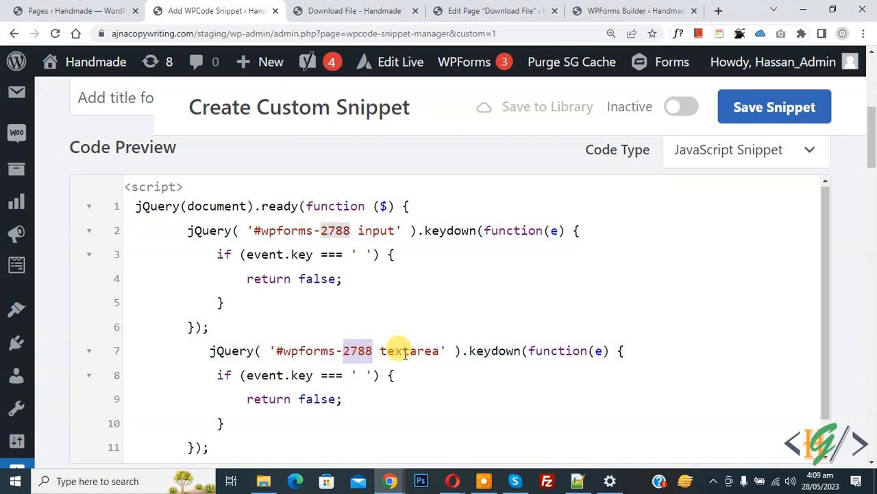
# Focus the textarea line of the space-blocking code in the snippet editor
pyautogui.click(411, 351)
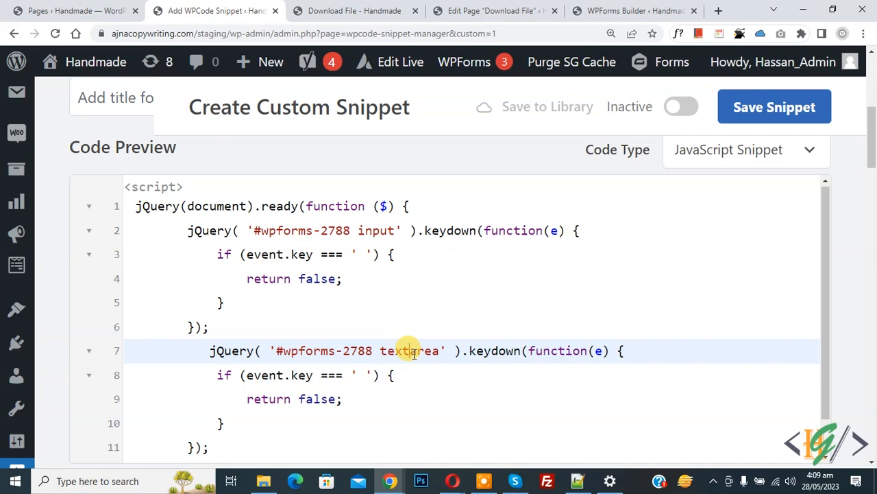
pyautogui.click(410, 350)
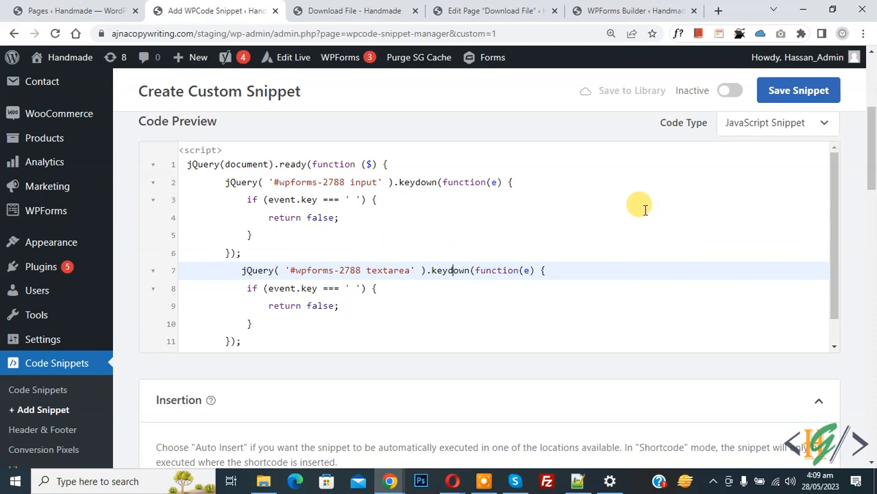
# Set the snippet to Active with Site Wide Header auto-insert and save it
pyautogui.scroll(-3)
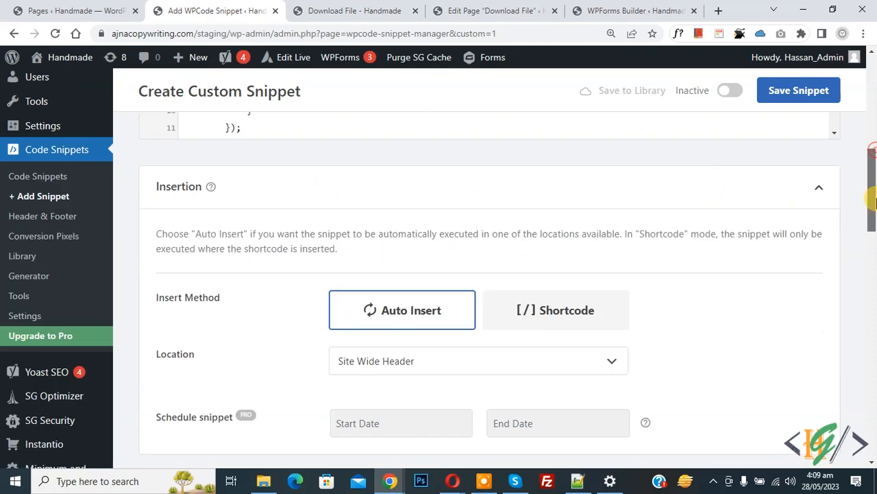
pyautogui.scroll(-3)
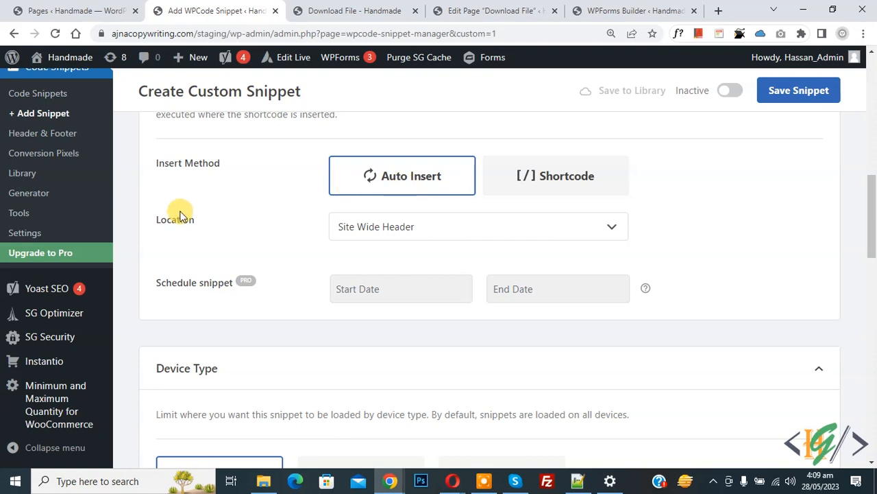
pyautogui.moveTo(405, 233)
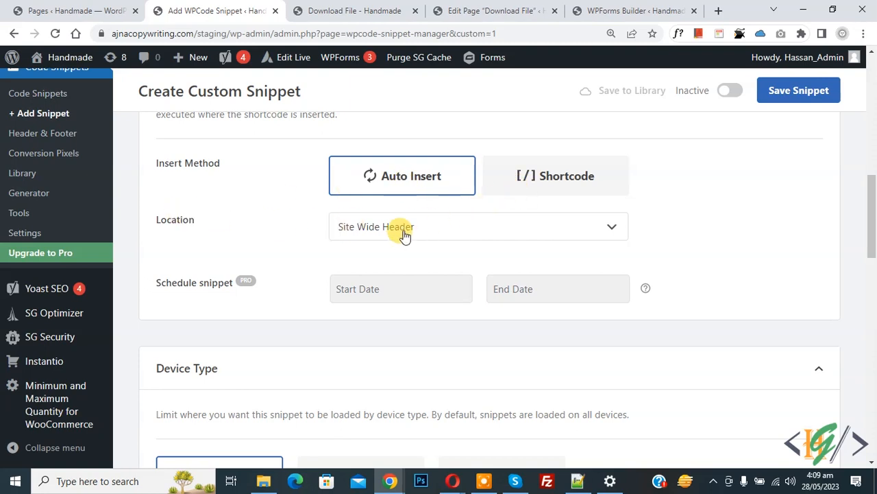
pyautogui.click(729, 90)
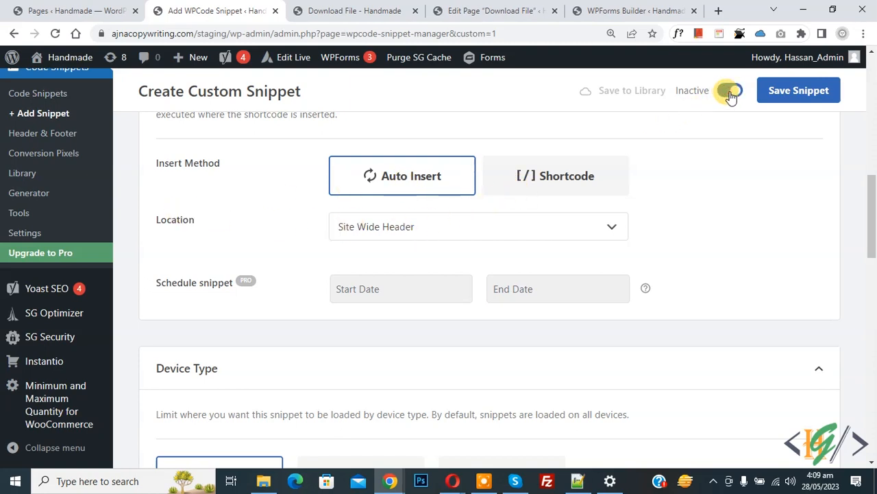
pyautogui.click(730, 89)
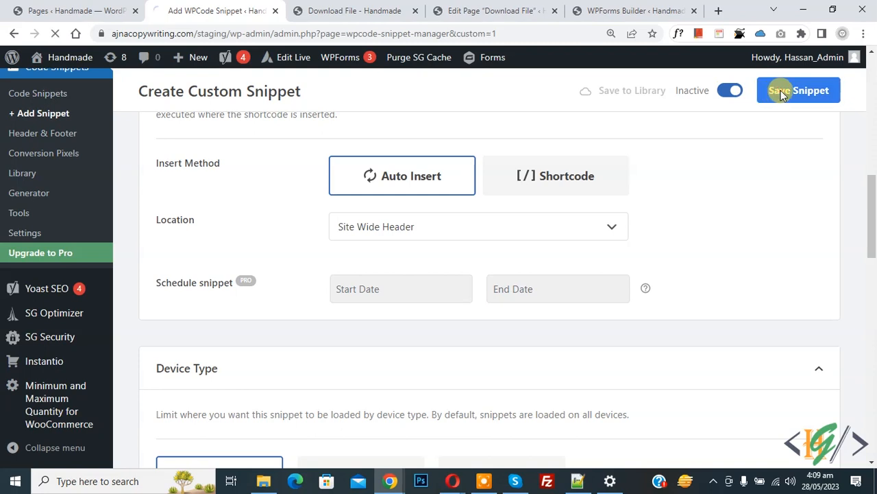
pyautogui.click(798, 89)
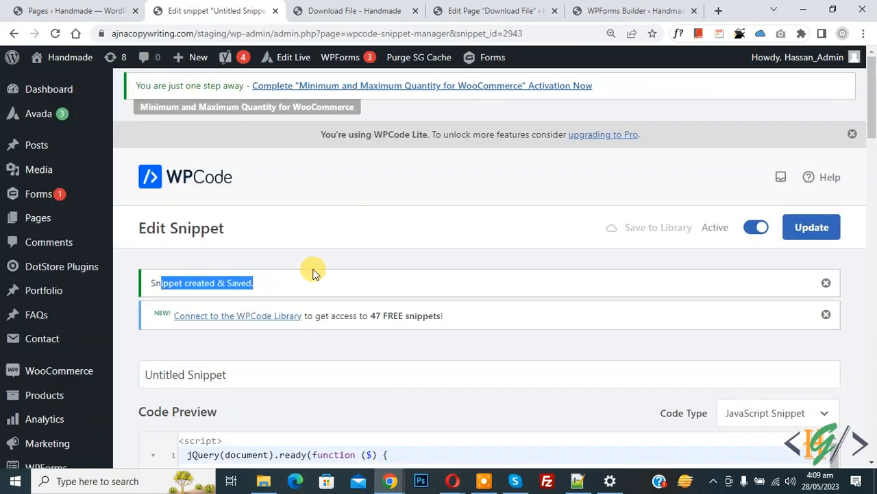
pyautogui.click(354, 11)
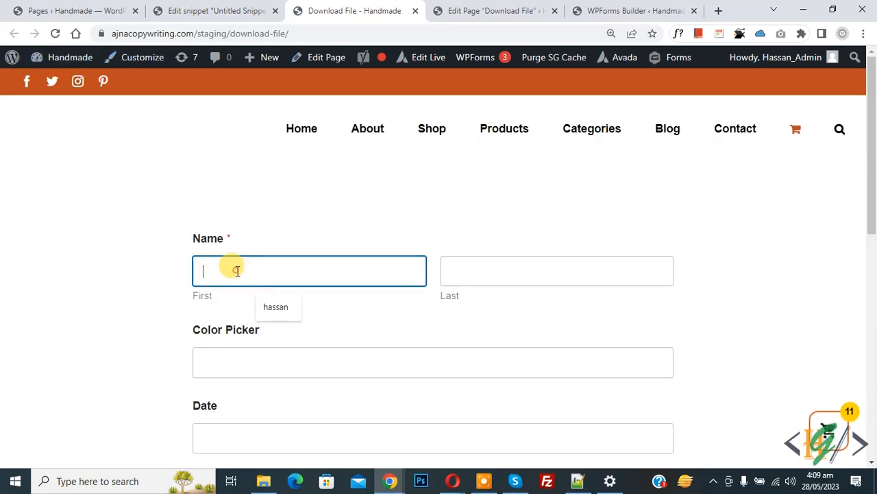
# Test the First and Last name fields with 'sssss' and 'fff', then reopen the snippet
pyautogui.write('sssss')
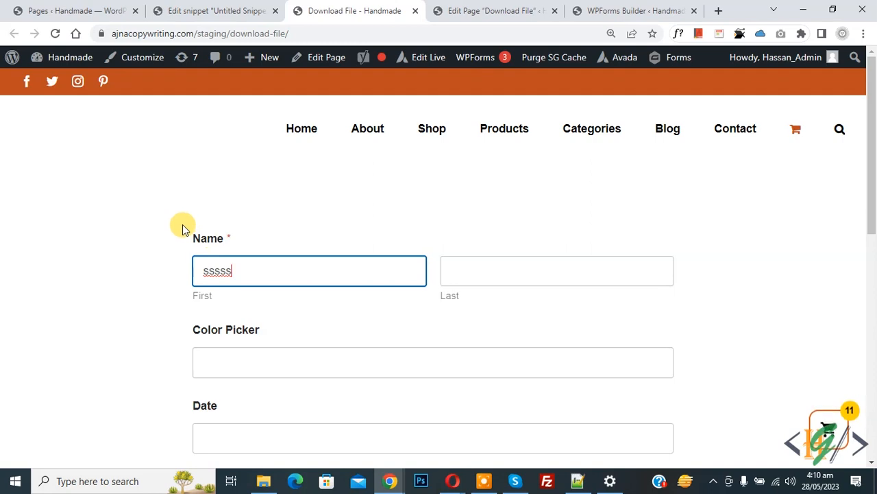
pyautogui.write('fff')
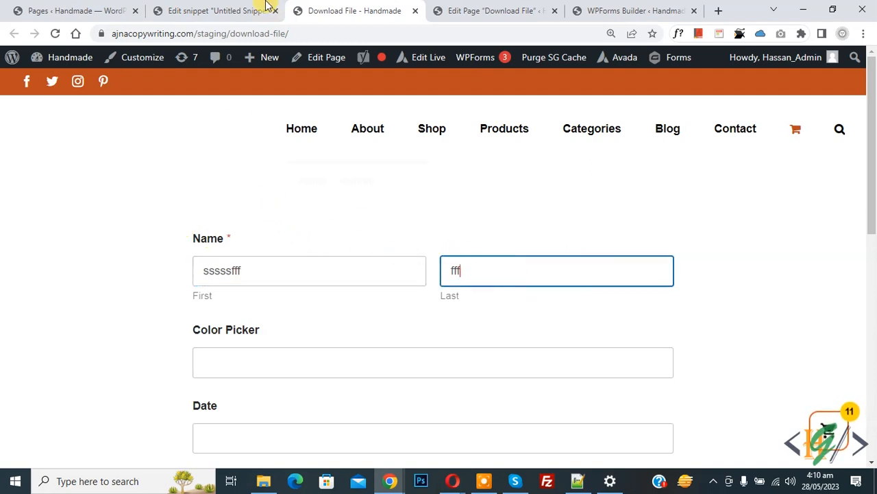
pyautogui.click(212, 11)
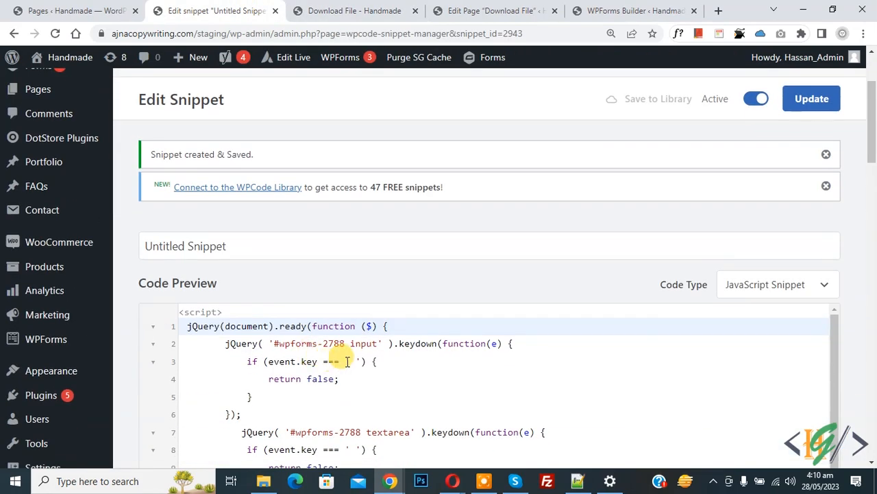